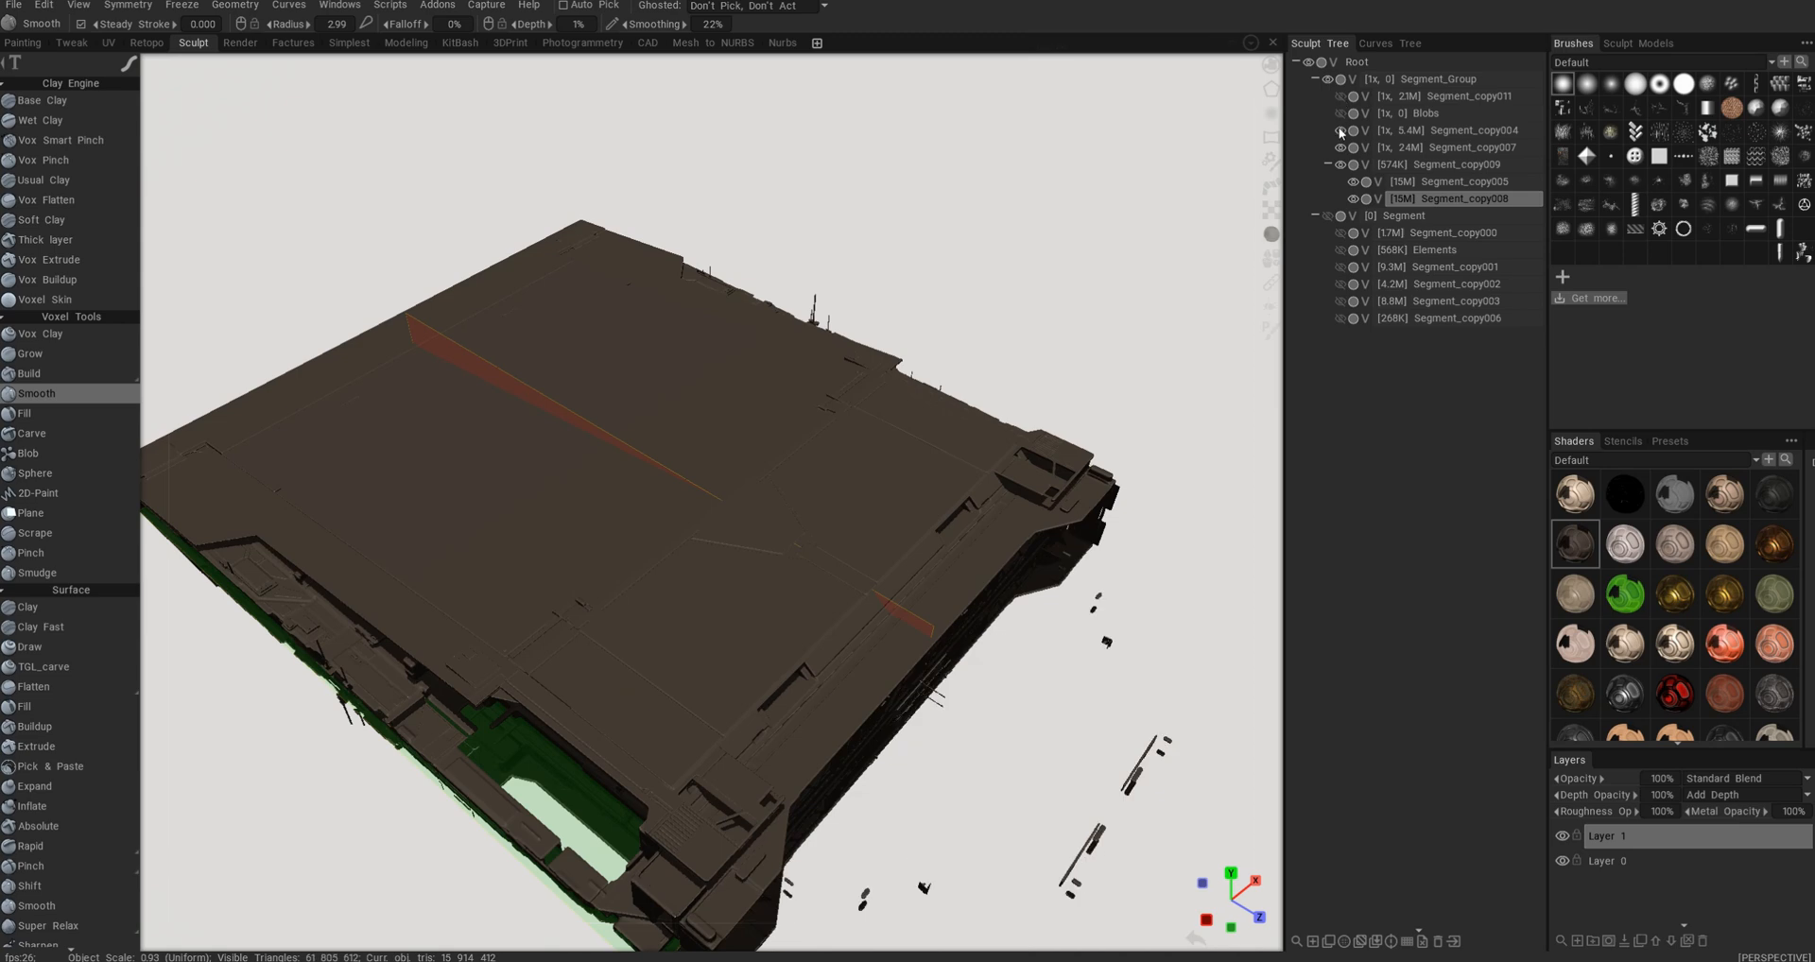
Unhide the support frame segment in the Sculpt Tree and orbit to view the structure from above.
left_click(1351, 145)
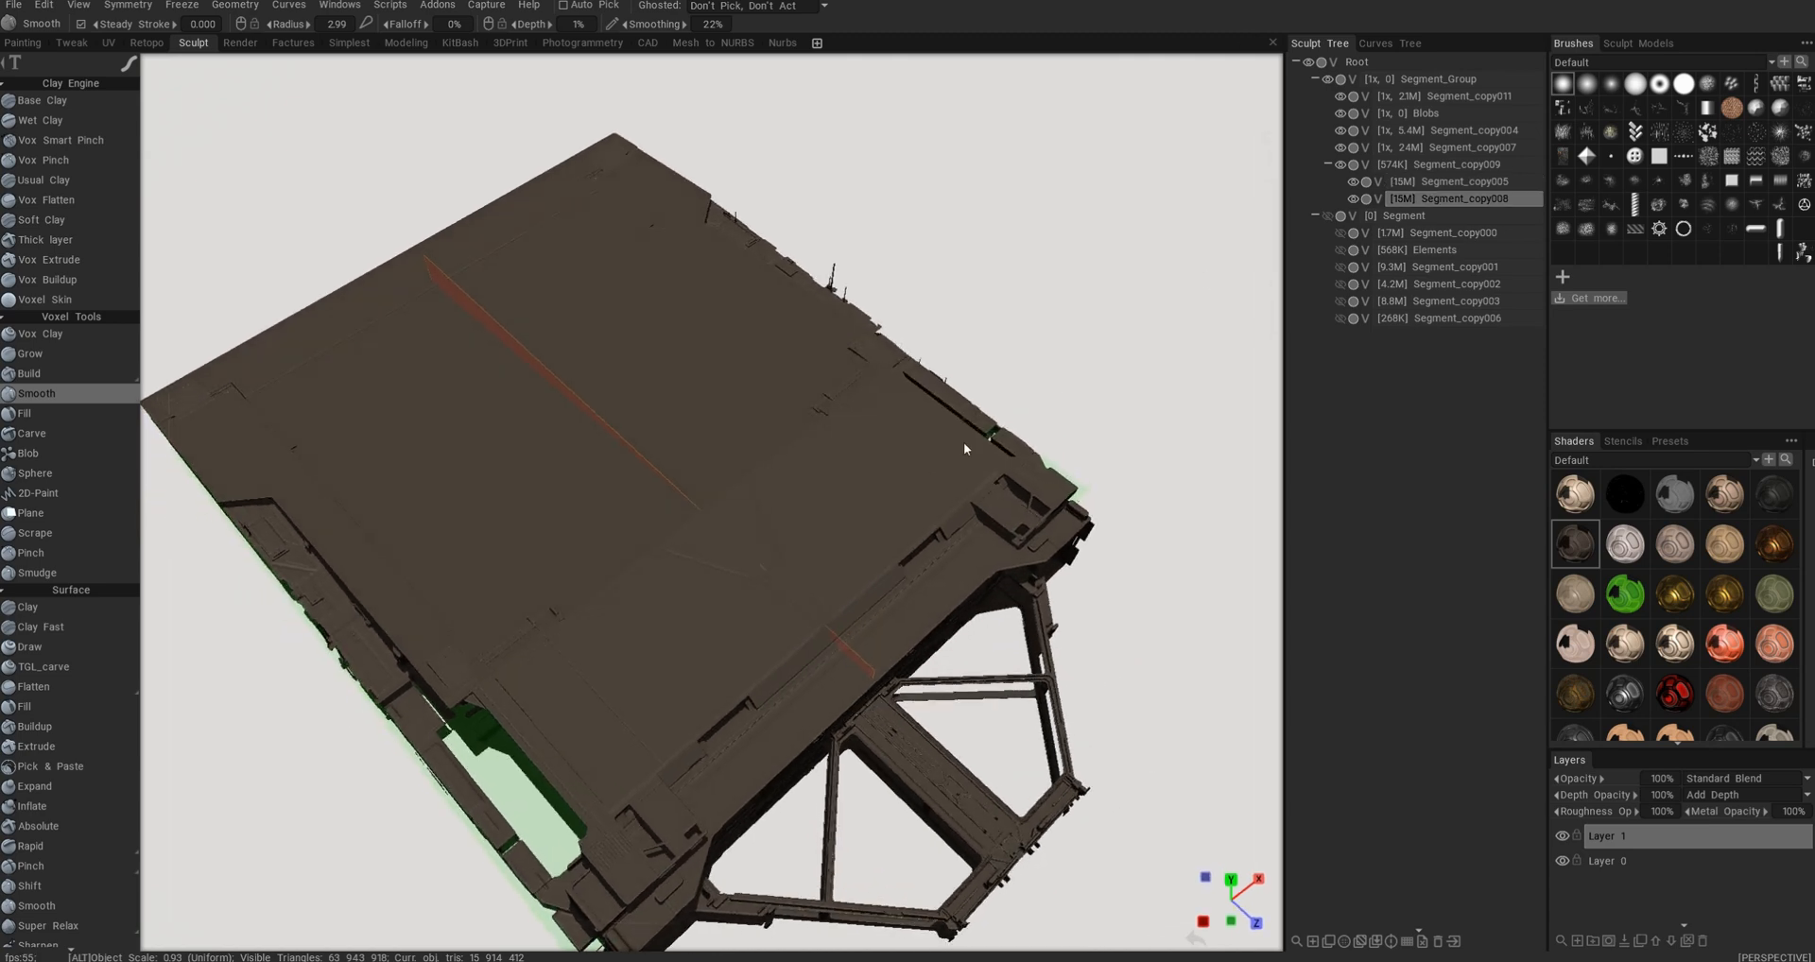
left_click_drag(964, 449, 958, 355)
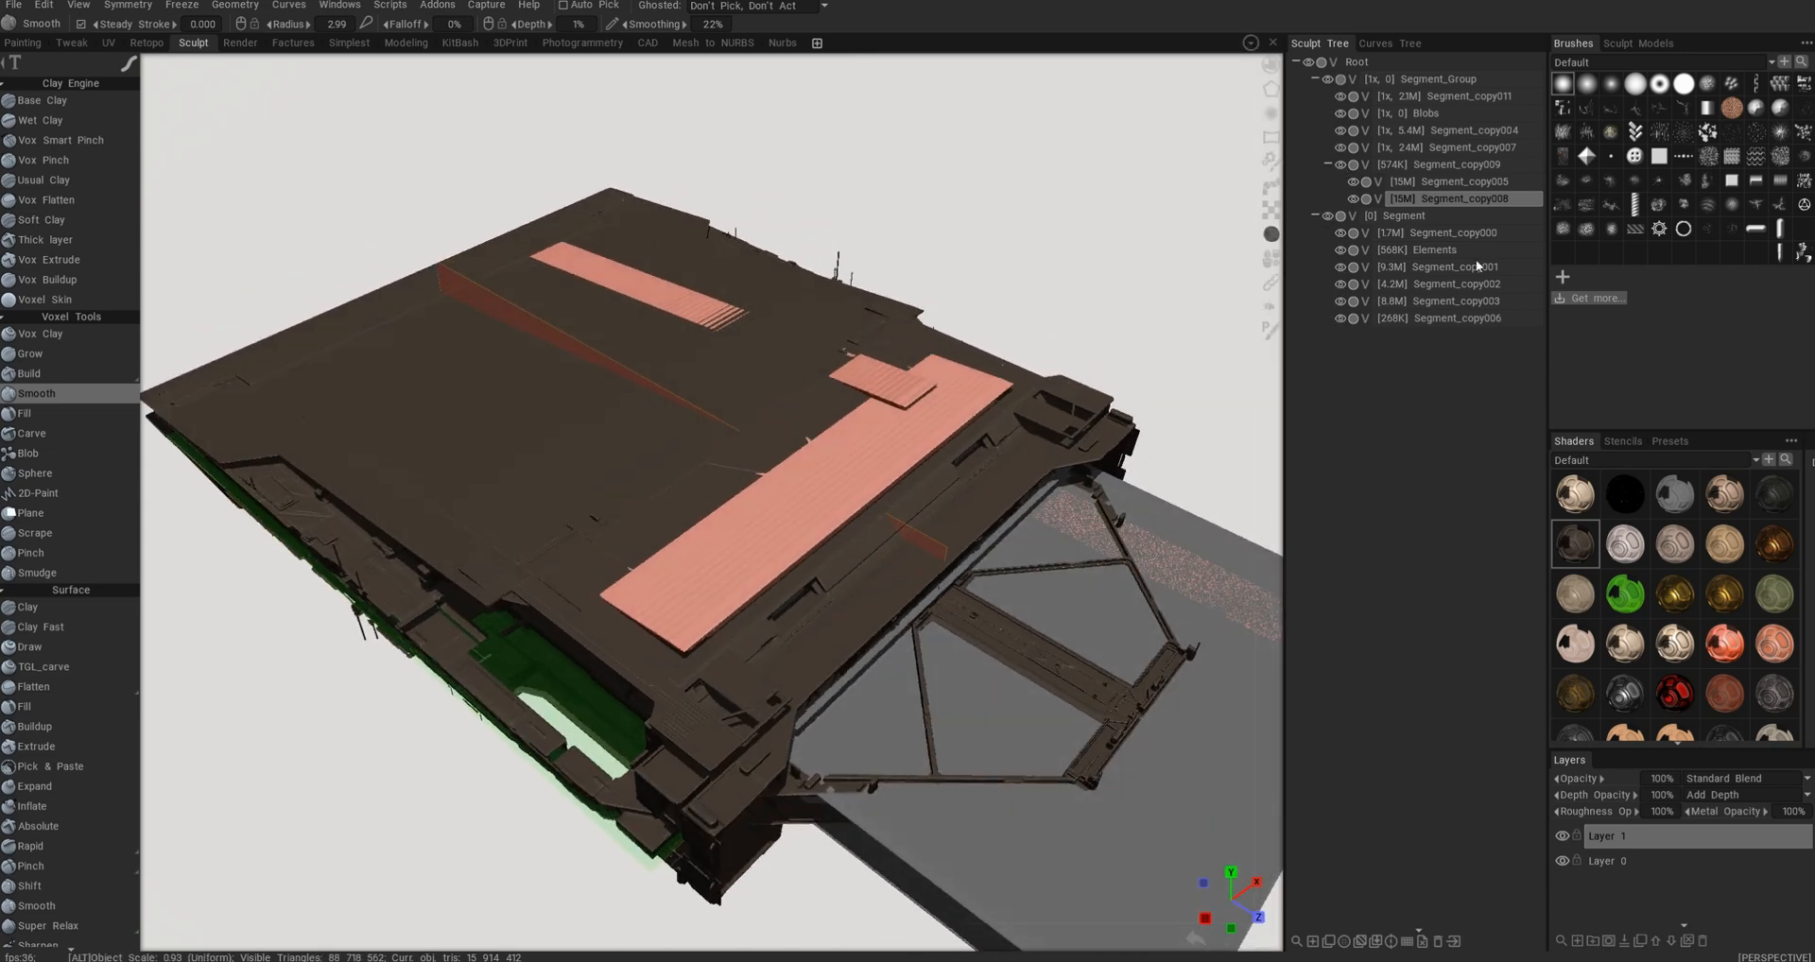
Select the first segment in the Sculpt Tree for regrouping.
left_click(1438, 232)
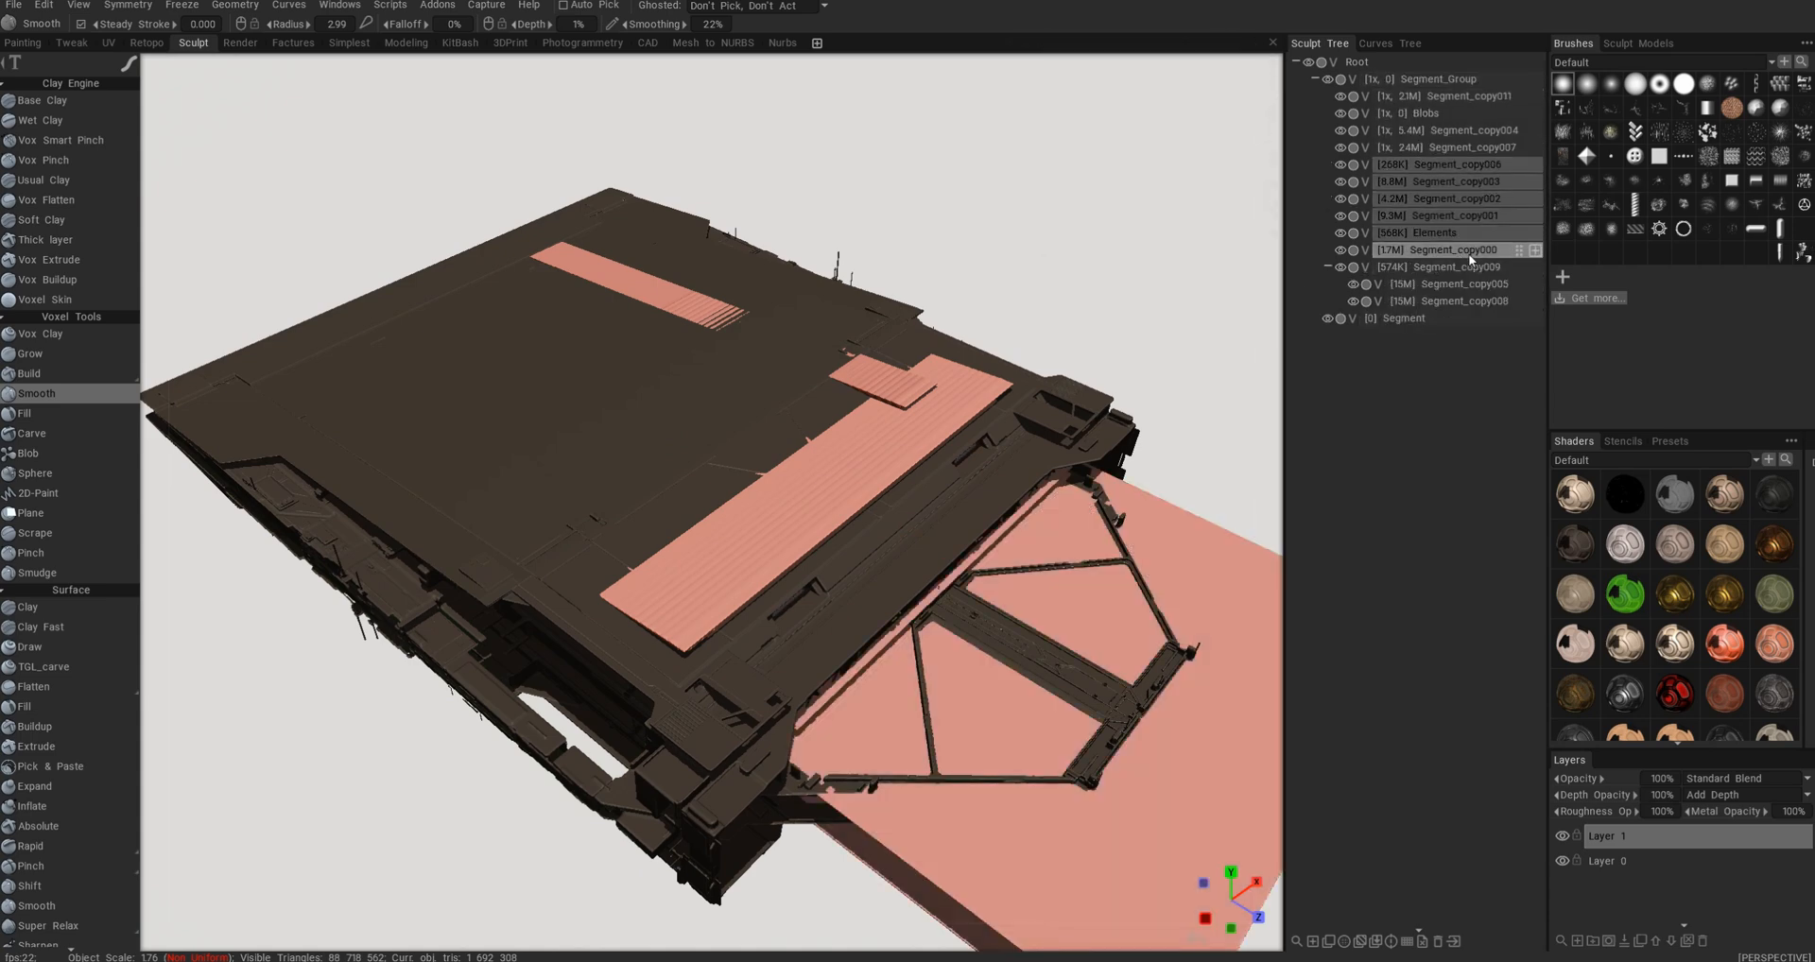
mouse_move(1441, 249)
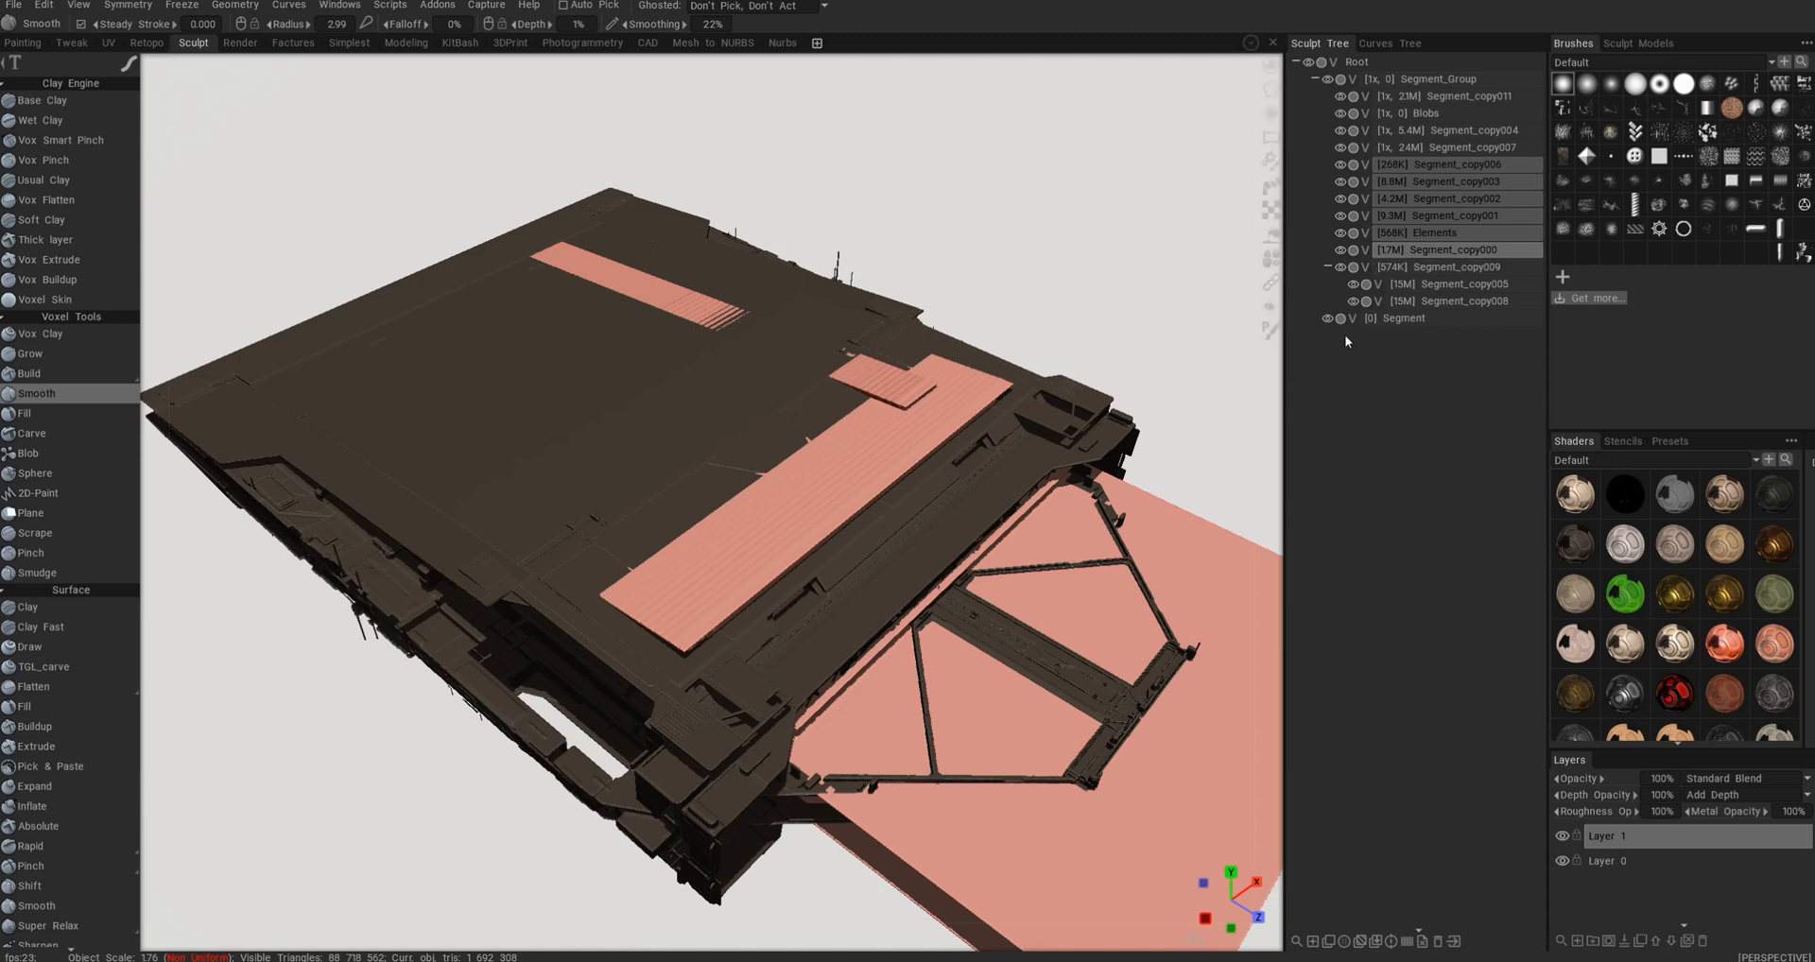
left_click(1447, 284)
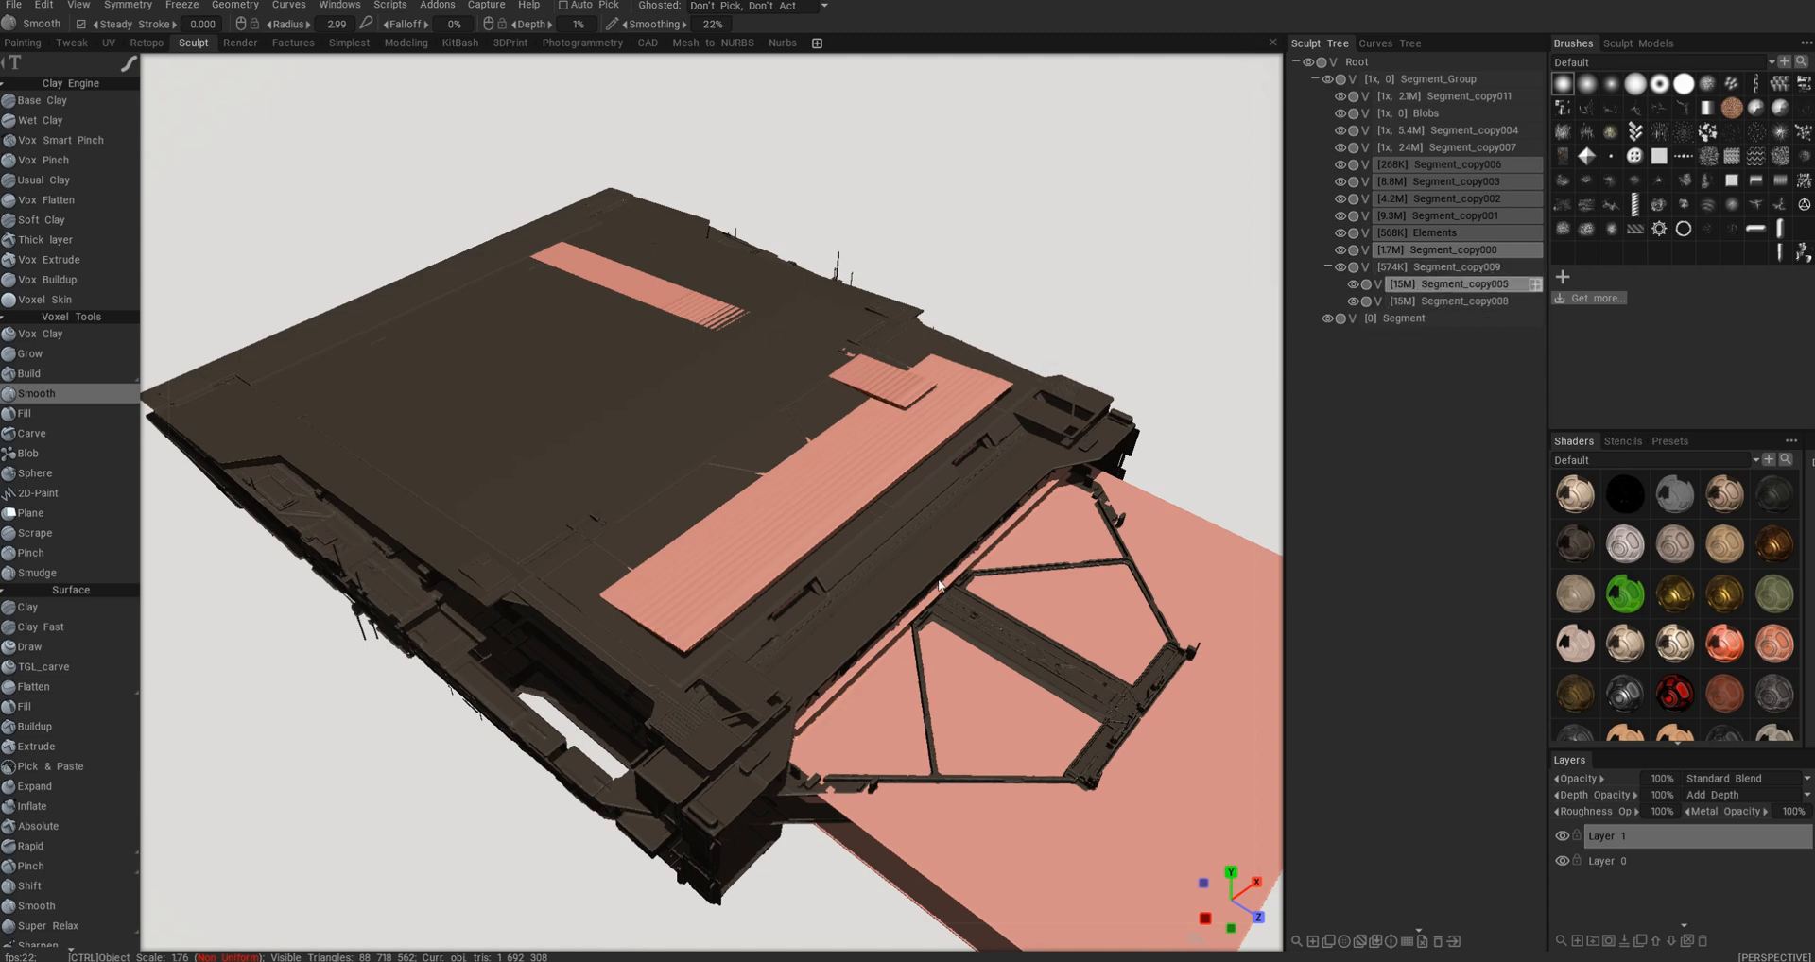
mouse_move(840, 534)
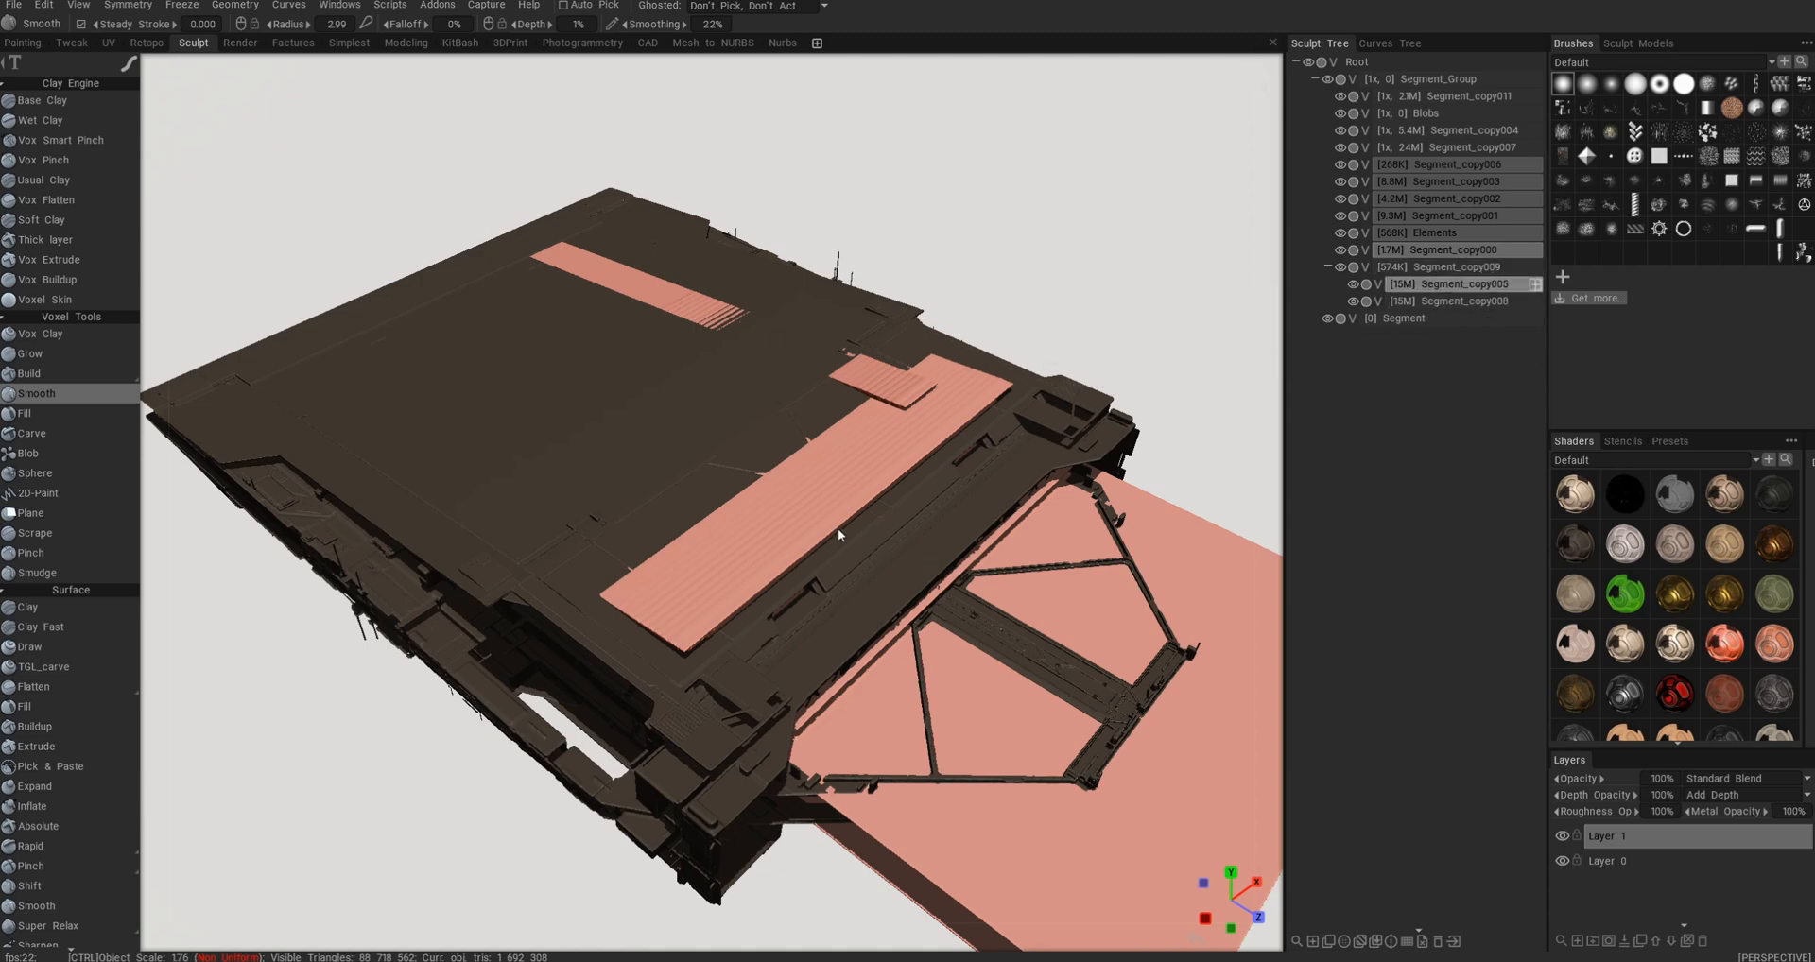
mouse_move(1146, 665)
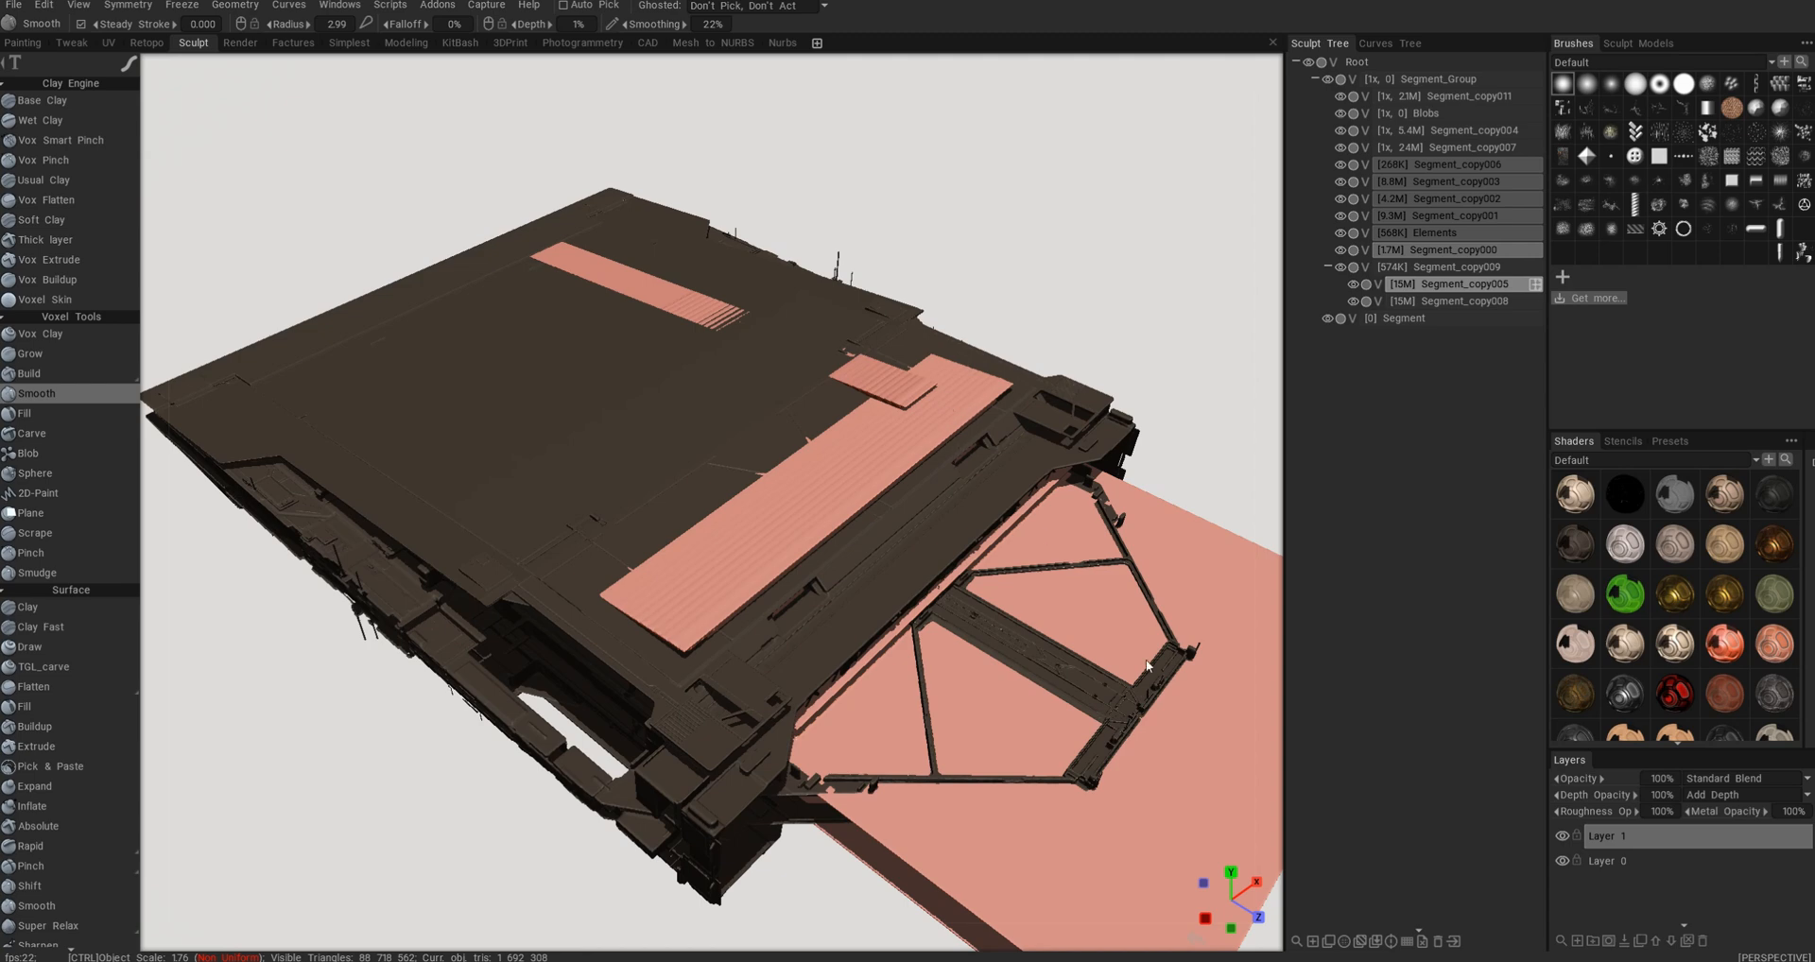